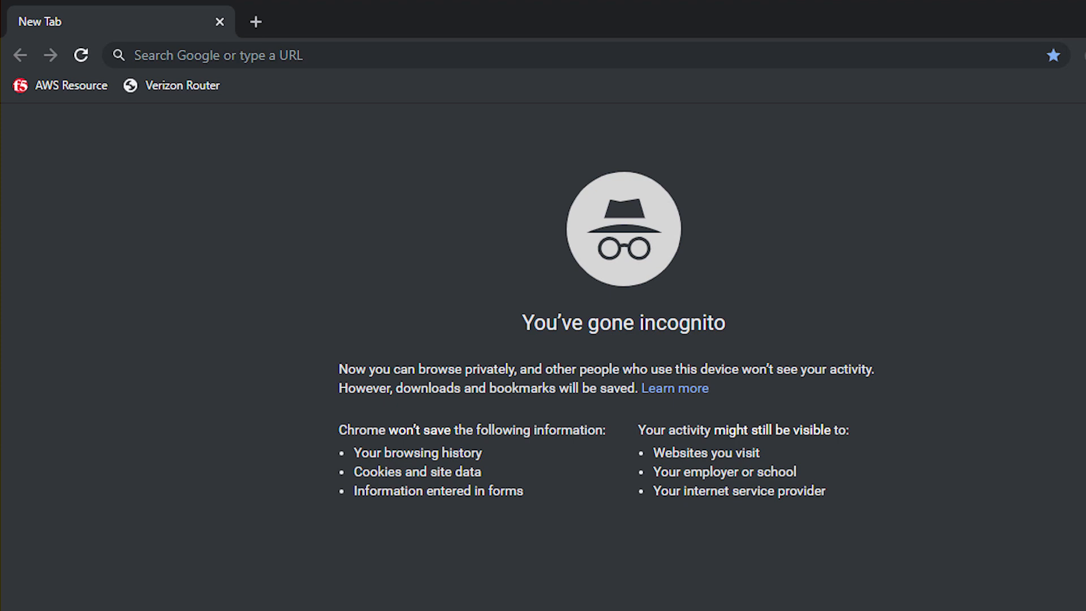
Run f5fpc --start against gateway 10.1.10.248 with mycert.crt, mycert.key and user myuser
text(10.1.10.248)
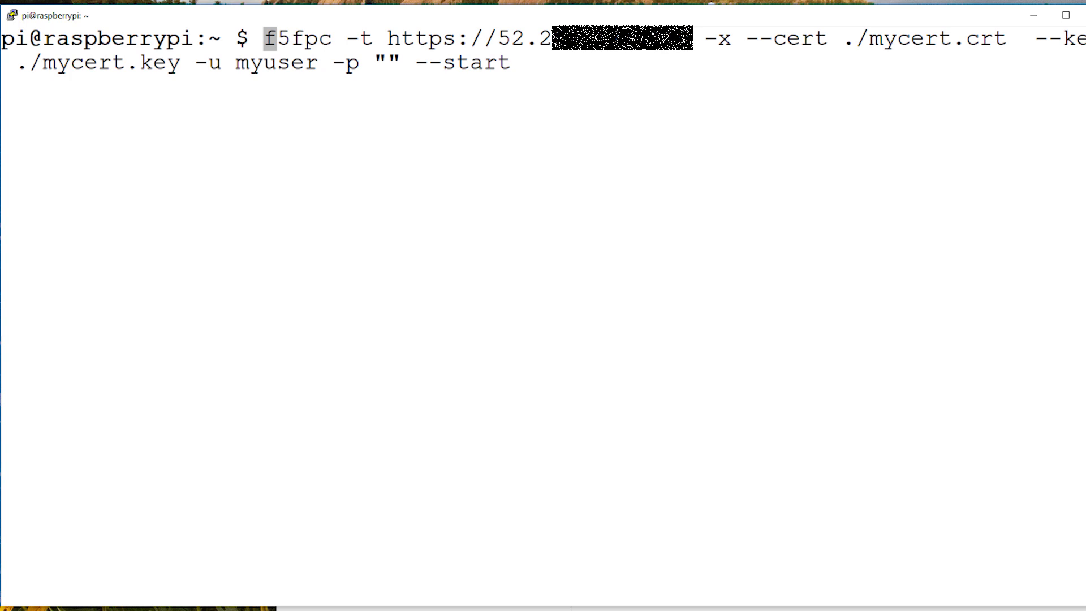
key(Enter)
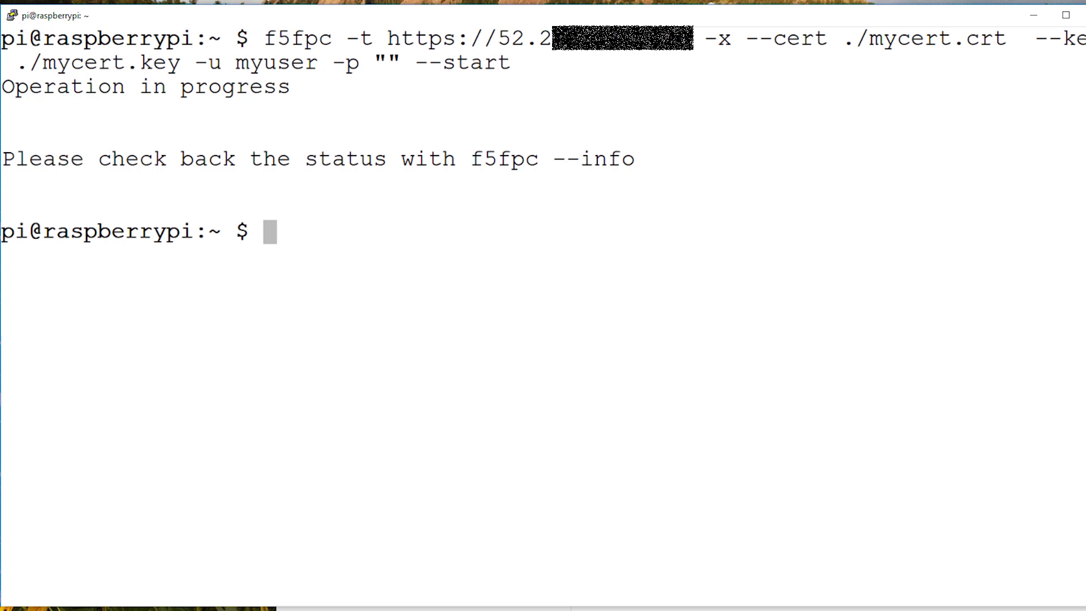
text(f5fpc)
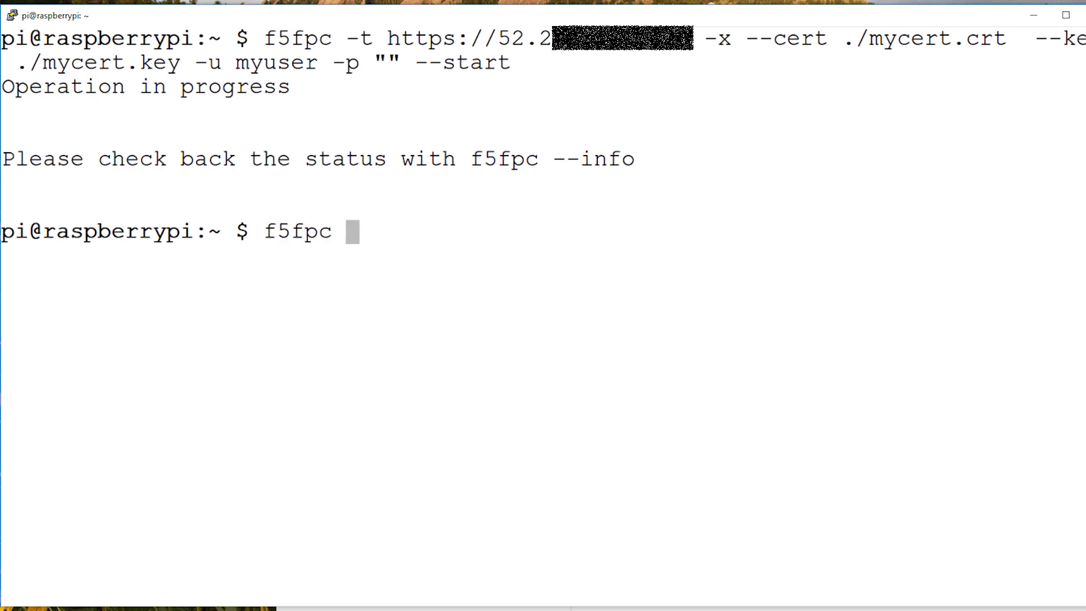
Check tunnel status with f5fpc --info, then enter curl 10.1.10.248 to reach the backend
text(--info)
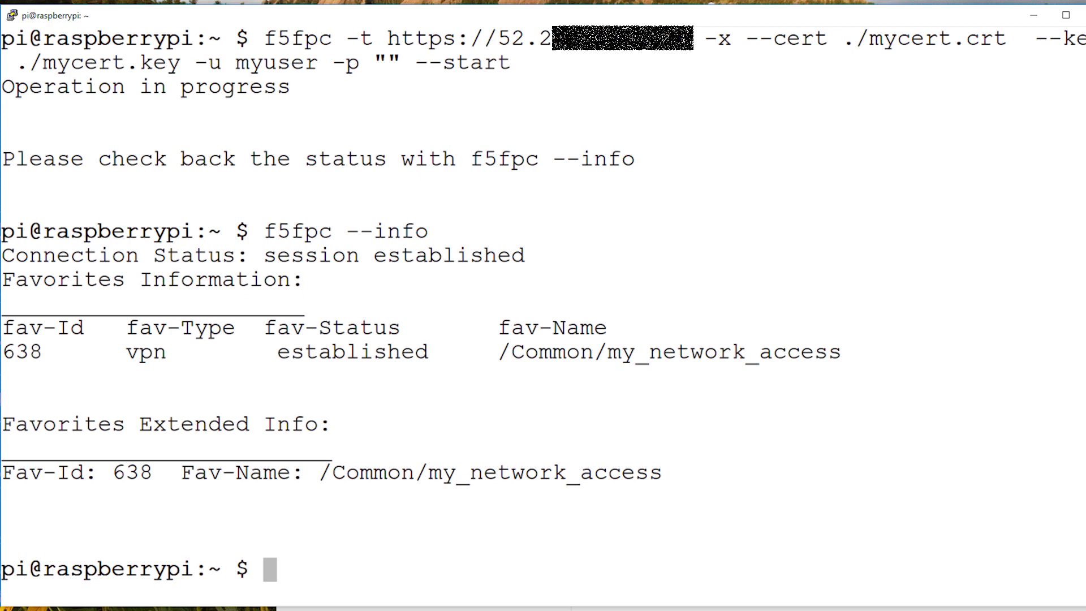
text(f5fpc --info)
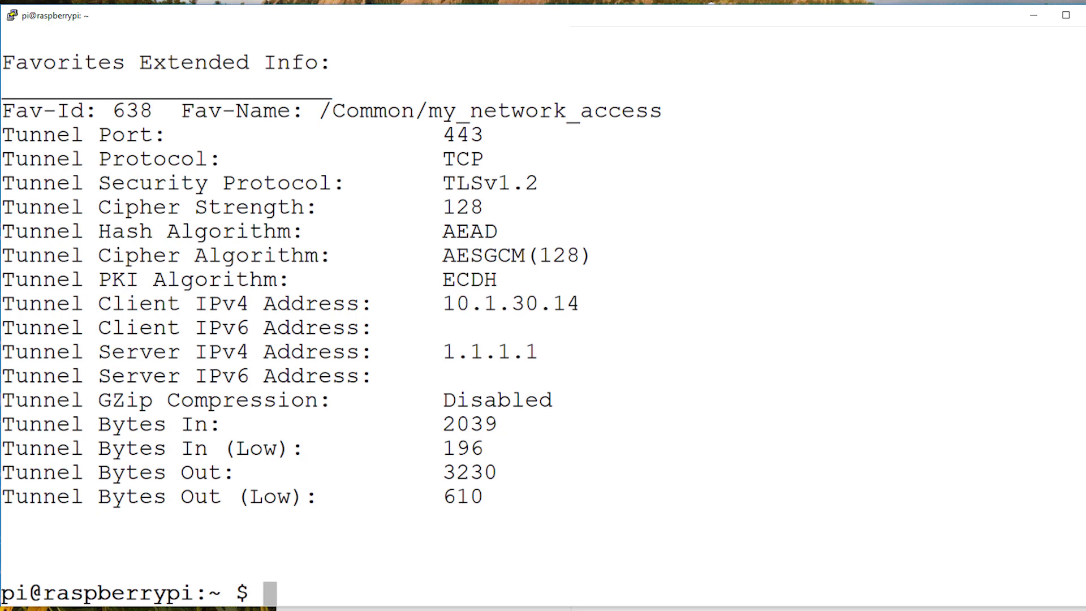
text(curl 10)
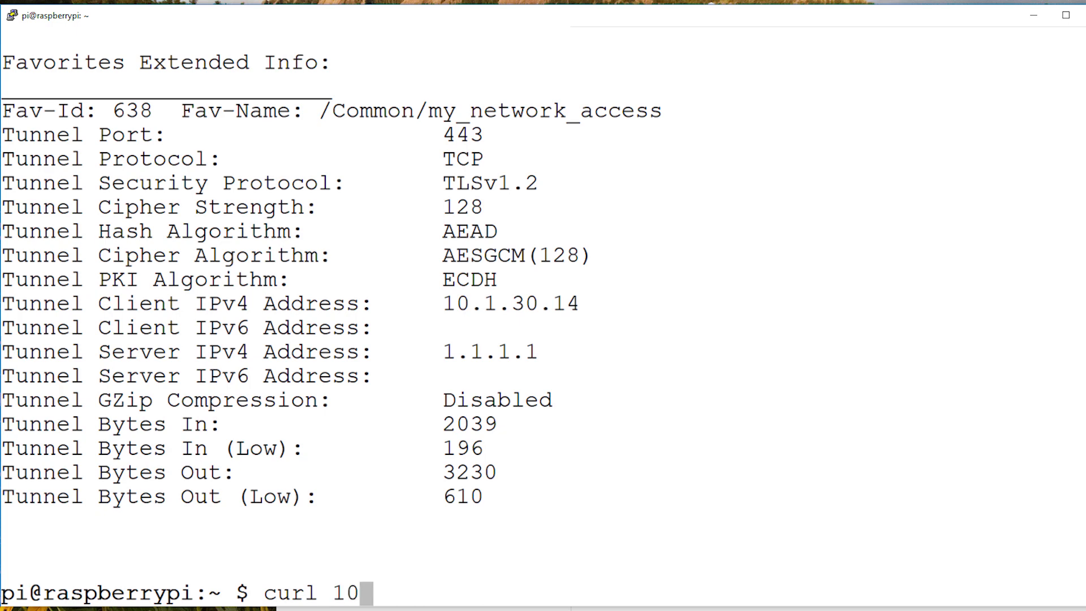
text(.1.10.248)
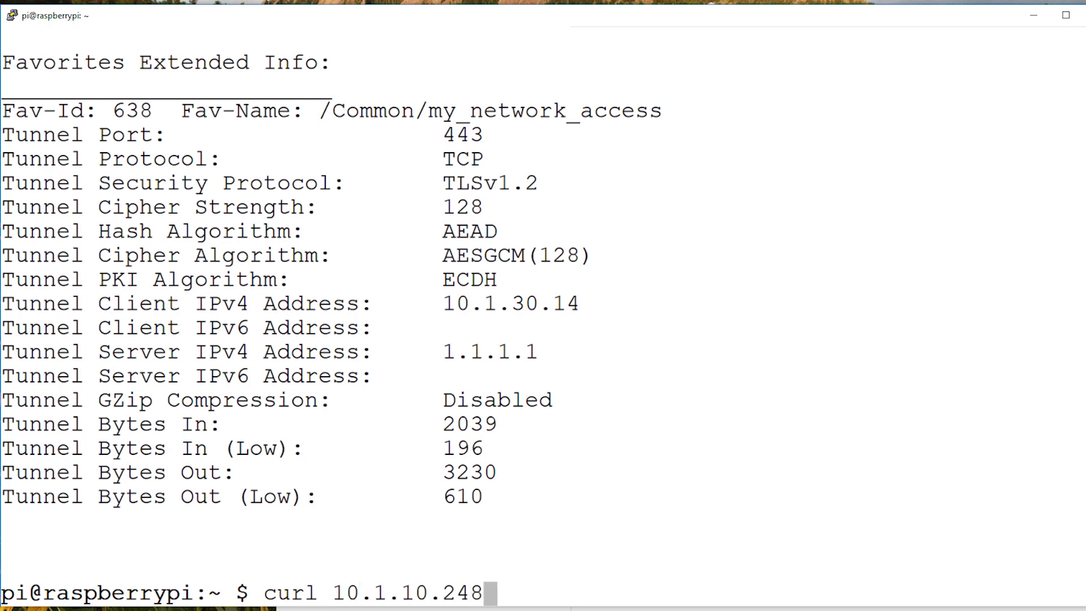